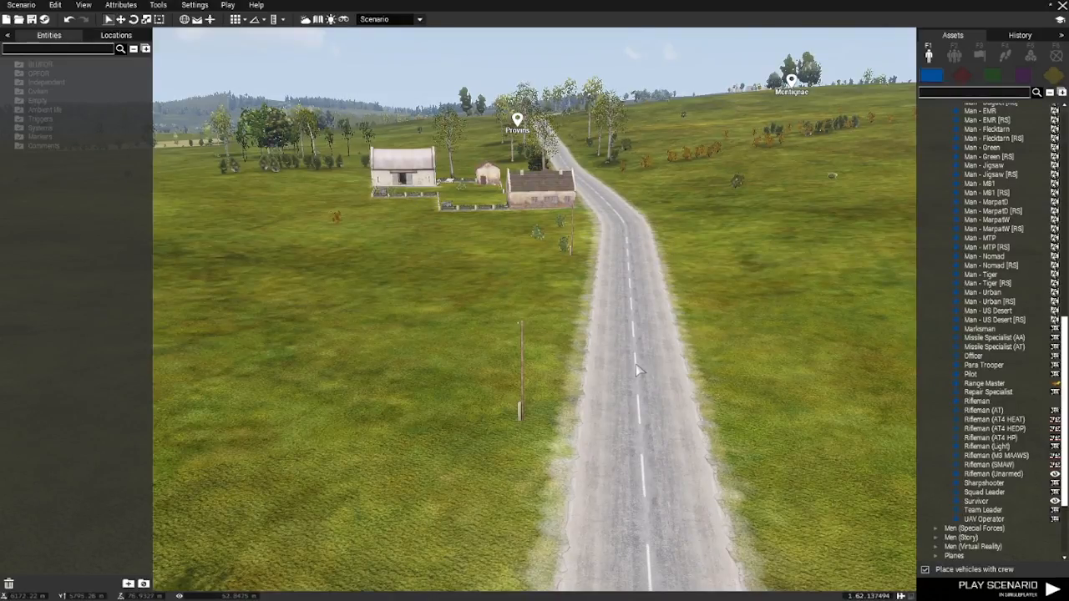
{"action": "mouse_move", "coordinate": [678, 389]}
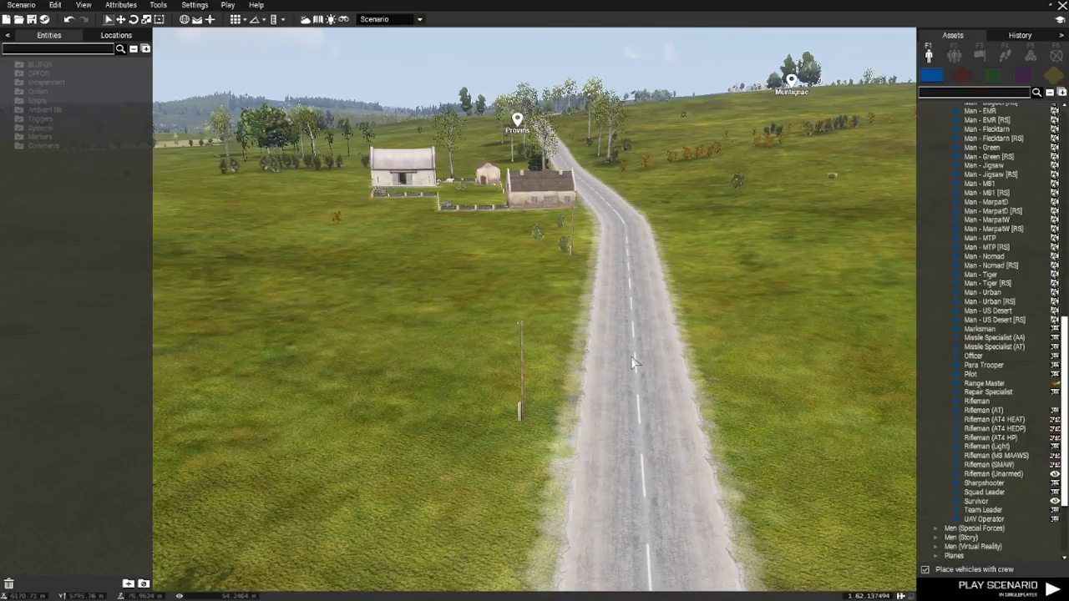
{"action": "mouse_move", "coordinate": [539, 325]}
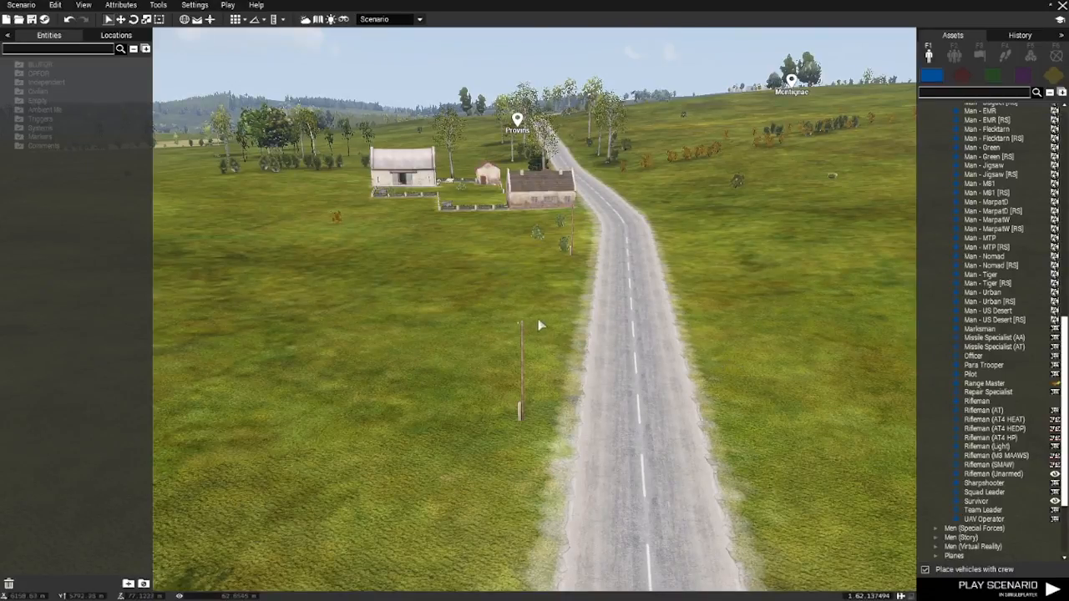
{"action": "mouse_move", "coordinate": [570, 442]}
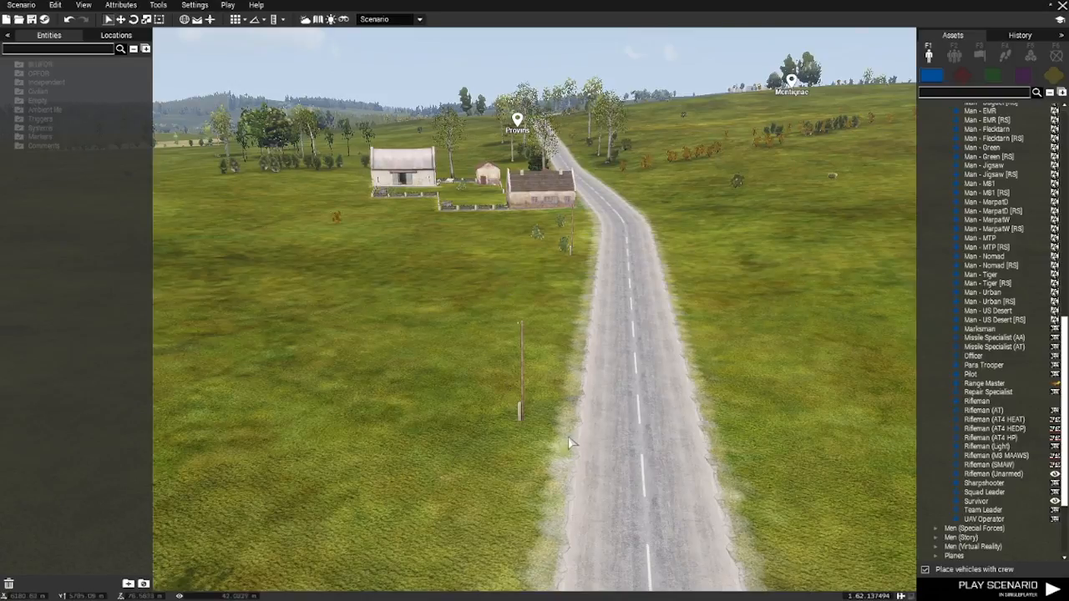
{"action": "mouse_move", "coordinate": [712, 346]}
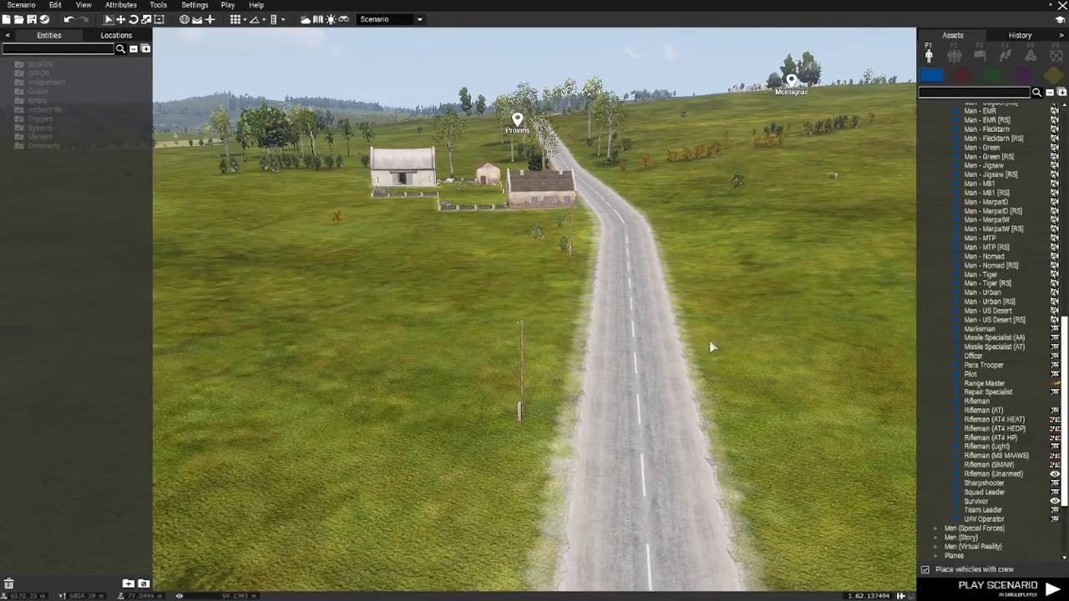
{"action": "mouse_move", "coordinate": [575, 257]}
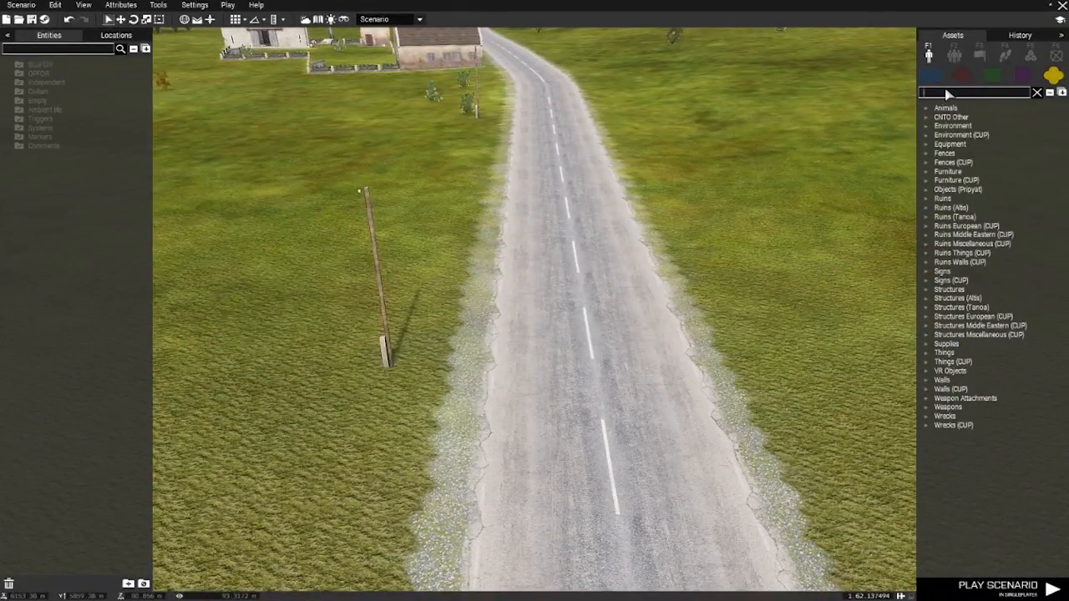
Place the Large IED (Urban) on the roadside with a Trashcan beside it
{"action": "type", "text": "ied"}
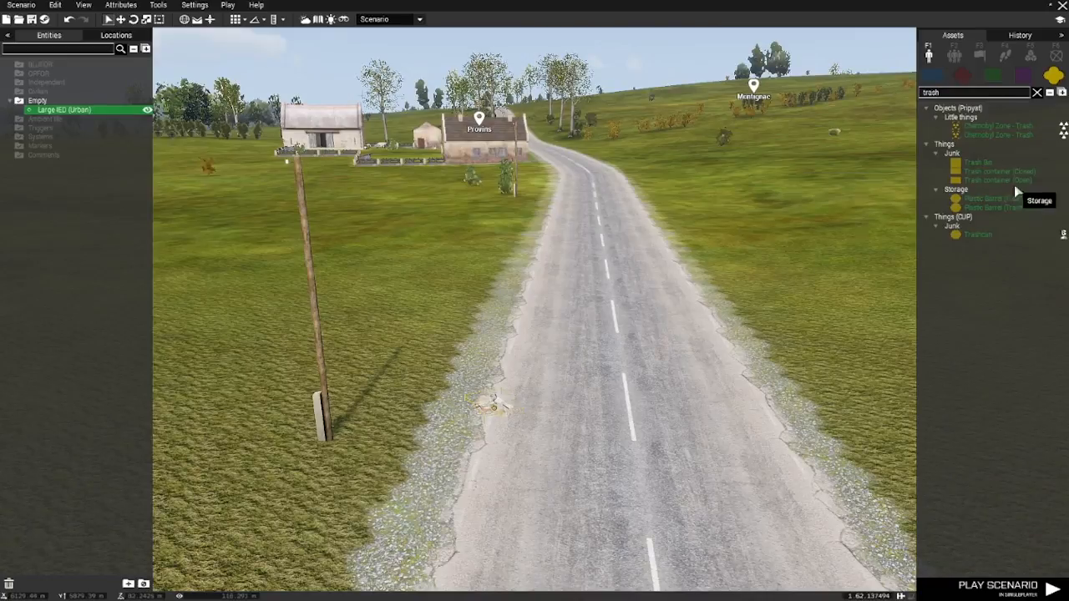
{"action": "left_click", "coordinate": [977, 235]}
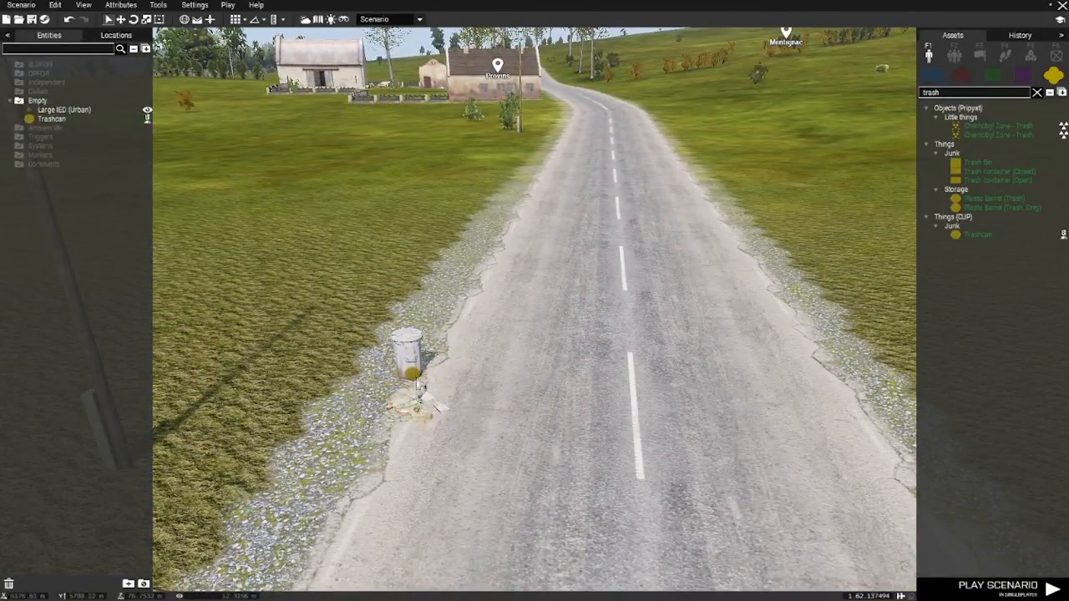
{"action": "left_click", "coordinate": [64, 109]}
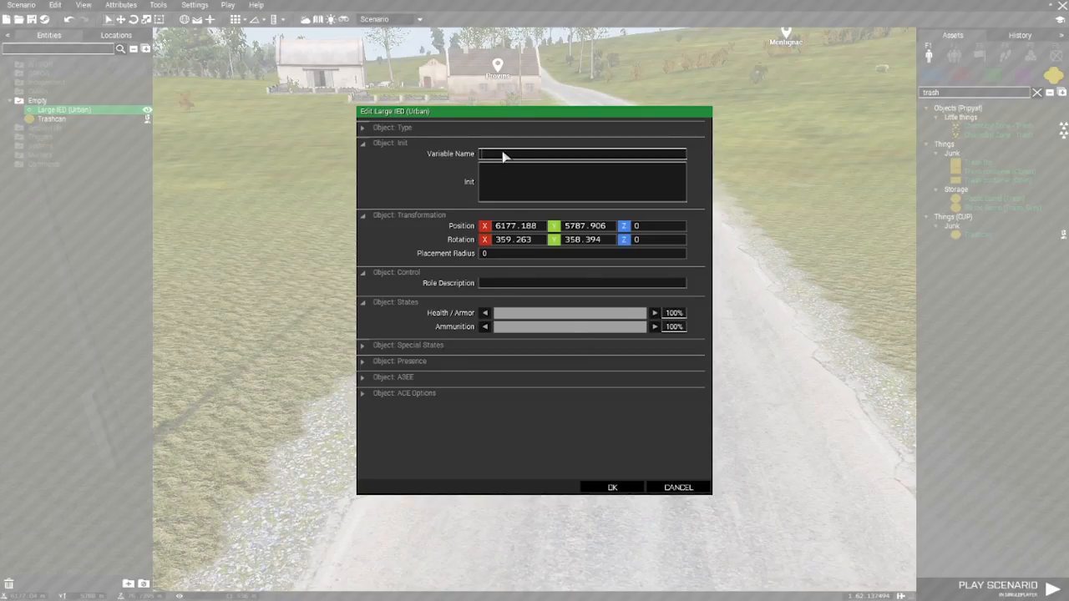
Set the IED's Variable Name to X1, then confirm the Trashcan's attributes unchanged
{"action": "type", "text": "X1"}
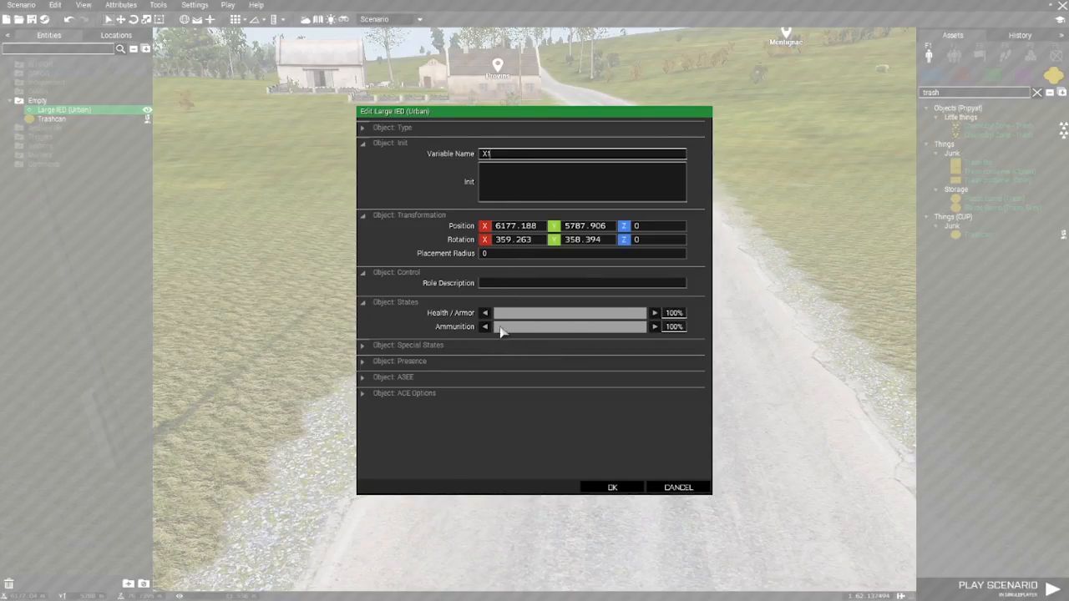
{"action": "left_click", "coordinate": [486, 313]}
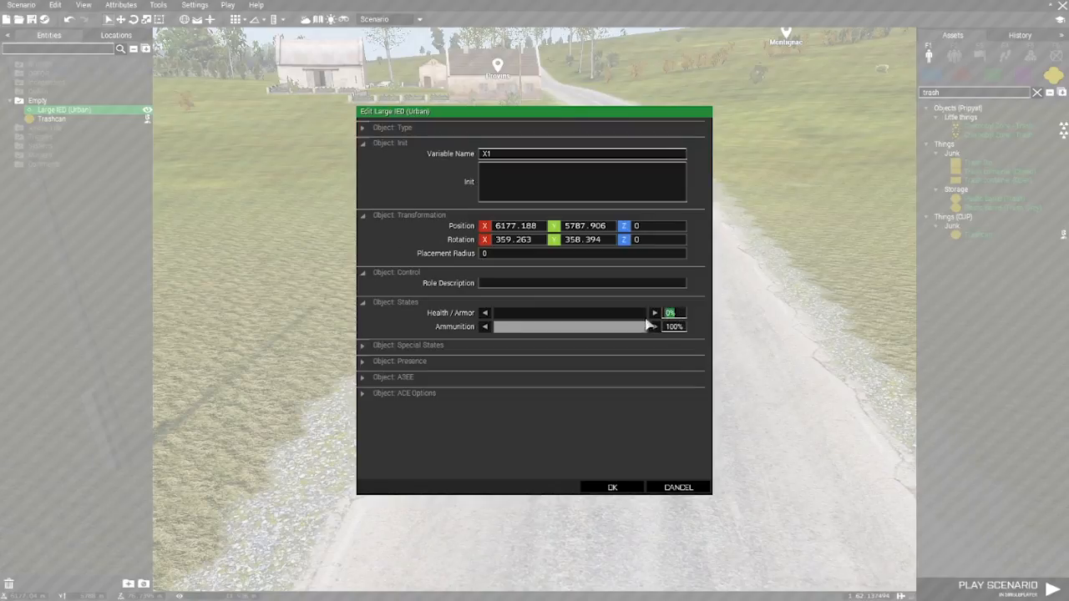
{"action": "left_click", "coordinate": [612, 487]}
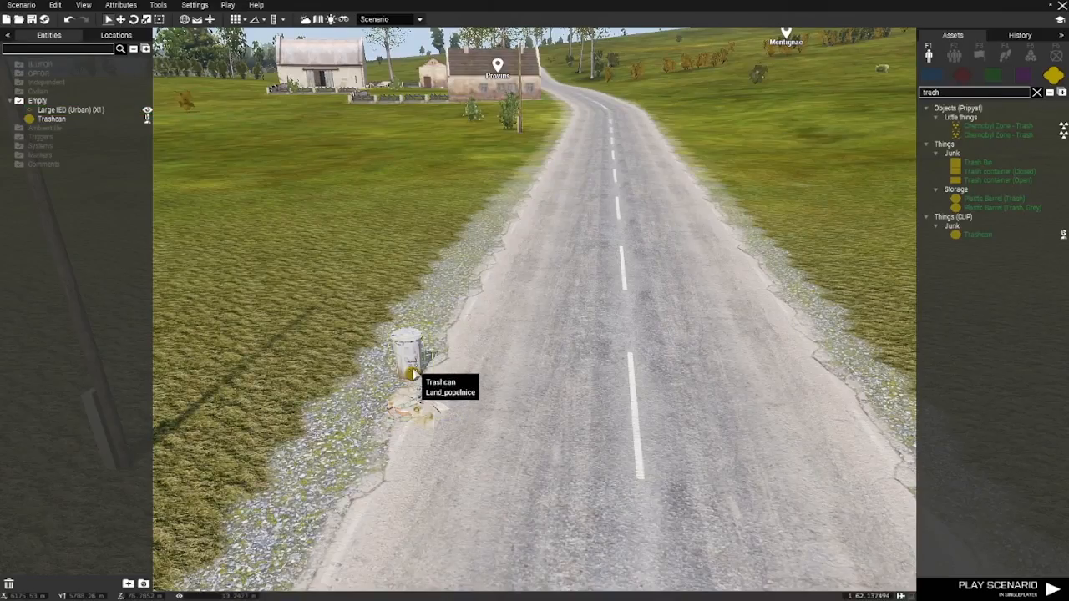
{"action": "double_click", "coordinate": [410, 350]}
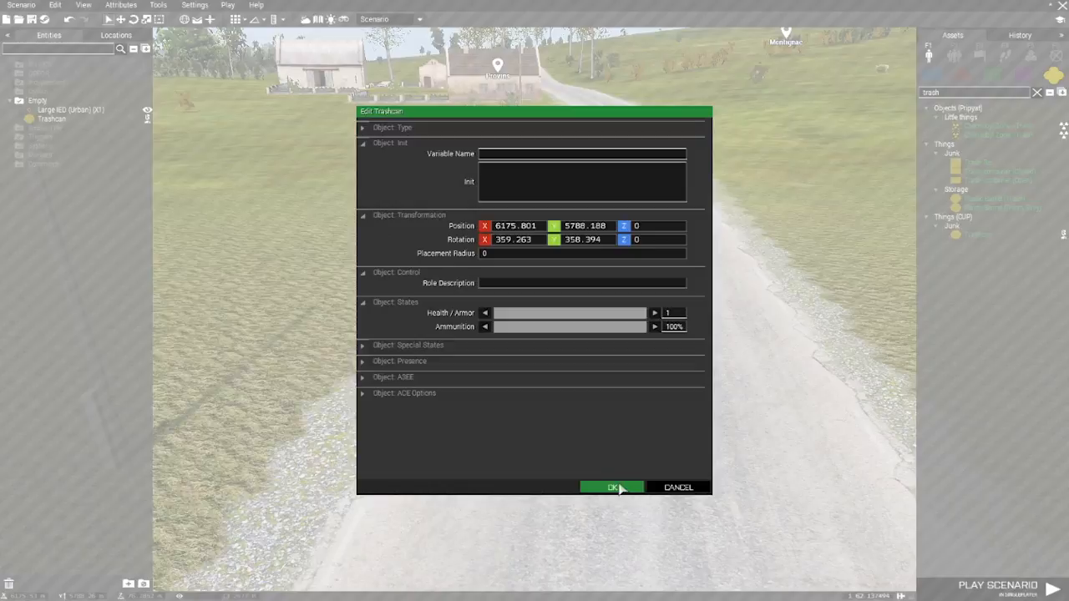
{"action": "left_click", "coordinate": [612, 486]}
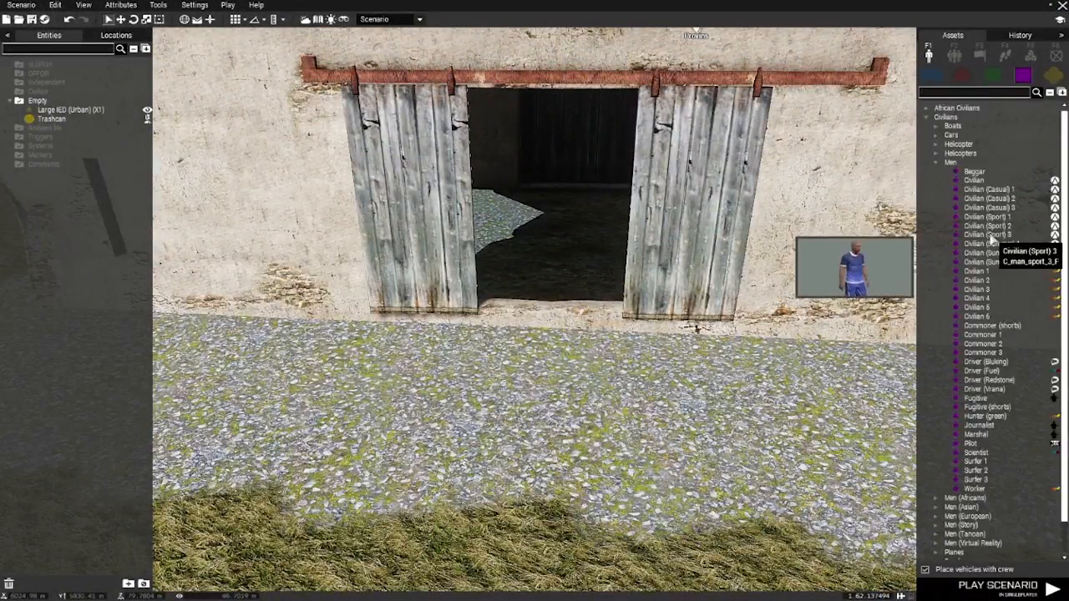
{"action": "mouse_move", "coordinate": [982, 343]}
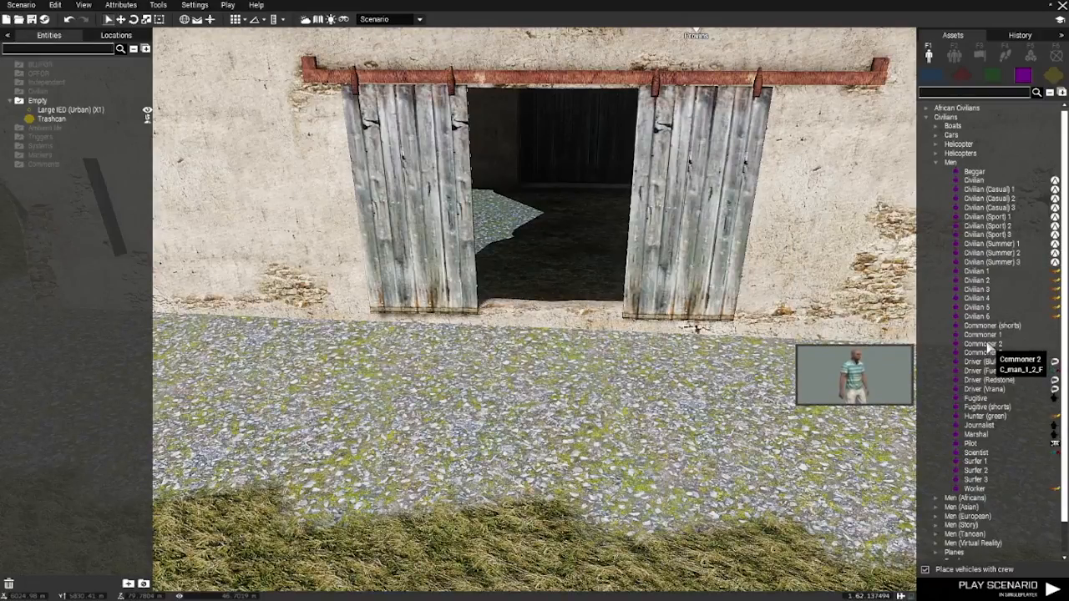
{"action": "mouse_move", "coordinate": [982, 334]}
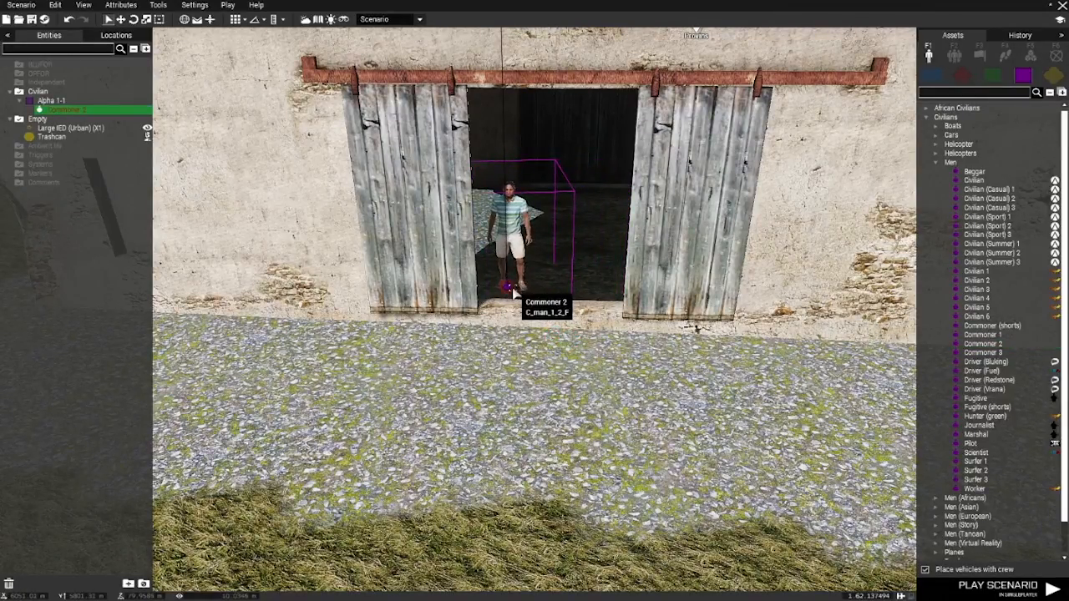
Name the barn-door civilian T1, untick Player, and add init 'this disableAI PATH'
{"action": "double_click", "coordinate": [513, 233]}
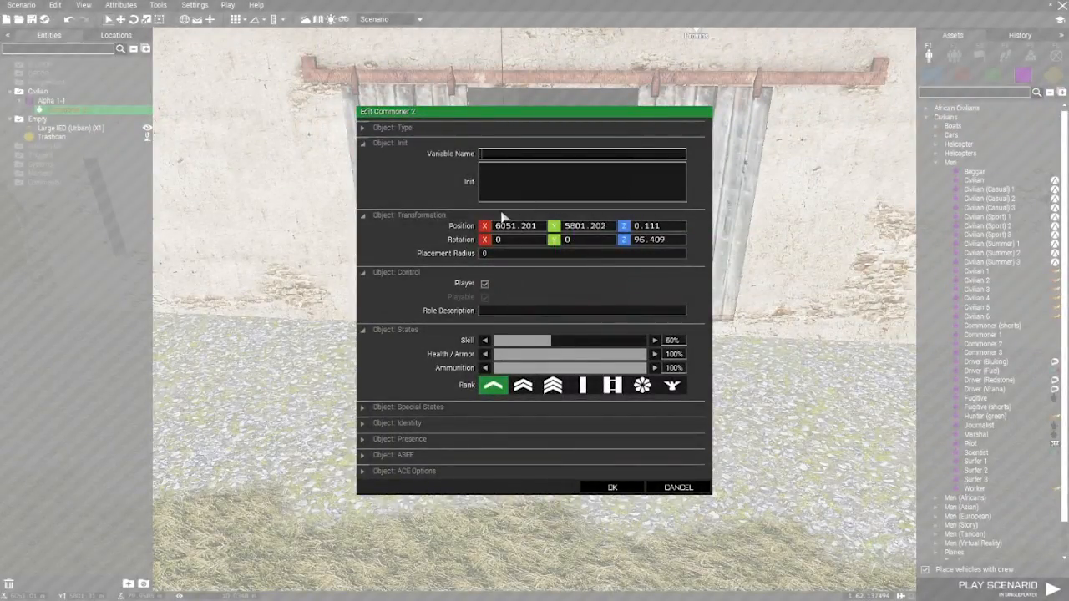
{"action": "type", "text": "T1"}
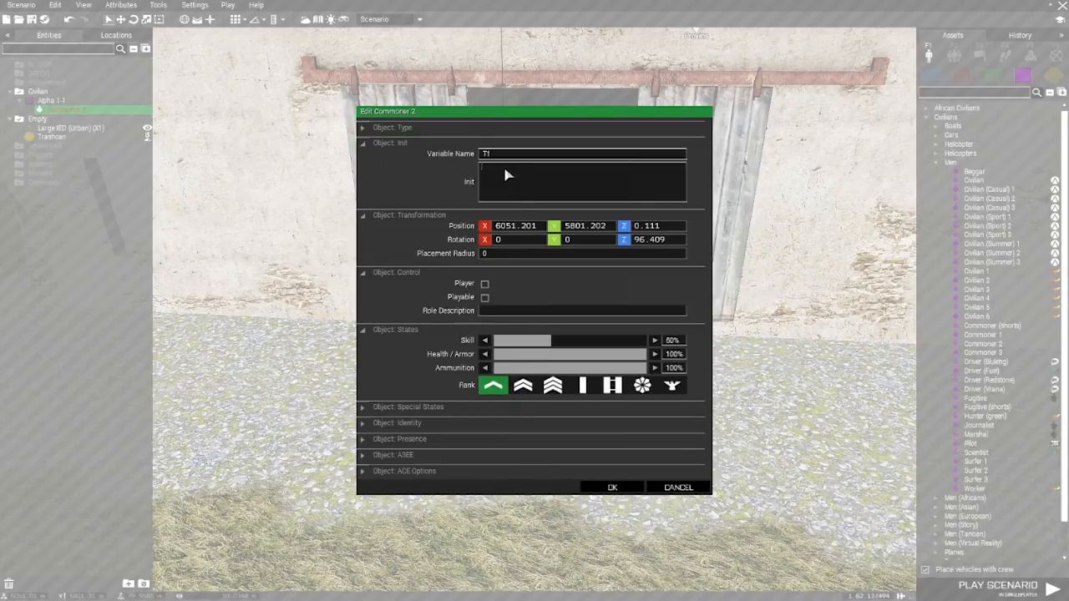
{"action": "type", "text": "this"}
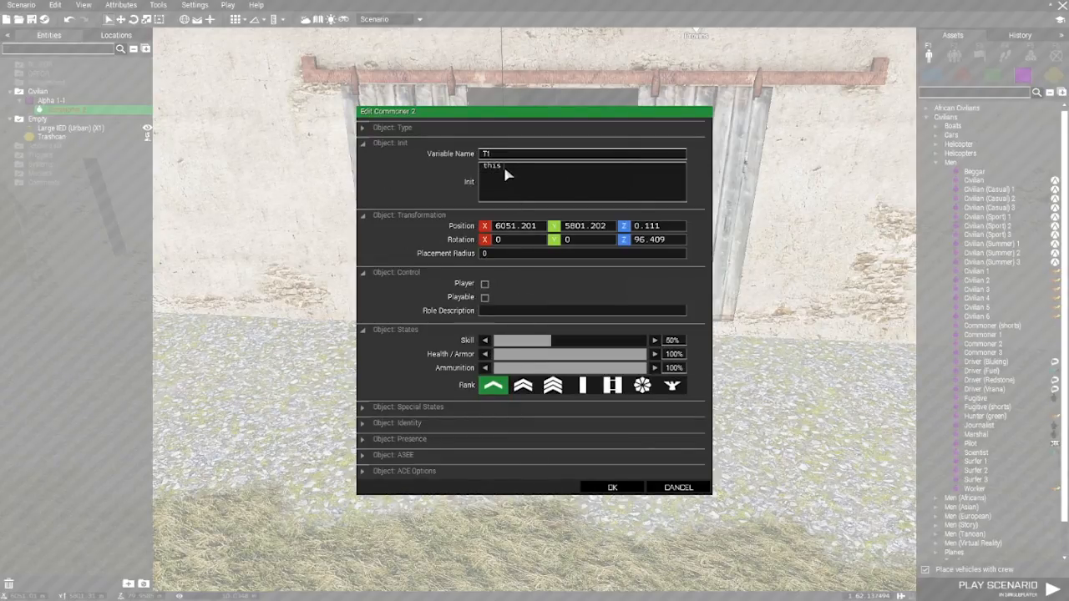
{"action": "type", "text": "disableAI \"PATH\";"}
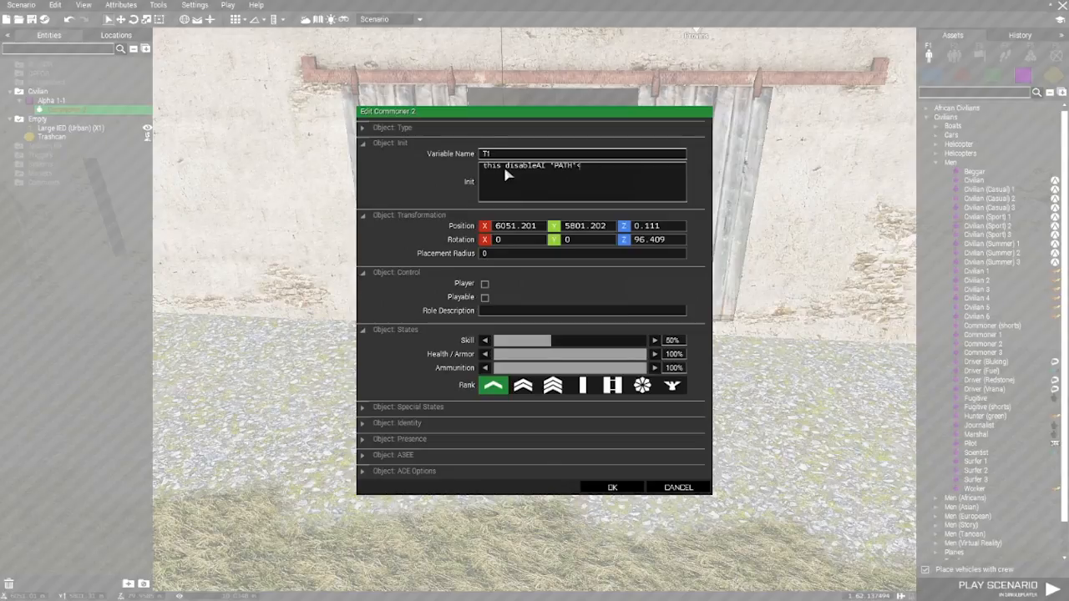
{"action": "left_click", "coordinate": [612, 486]}
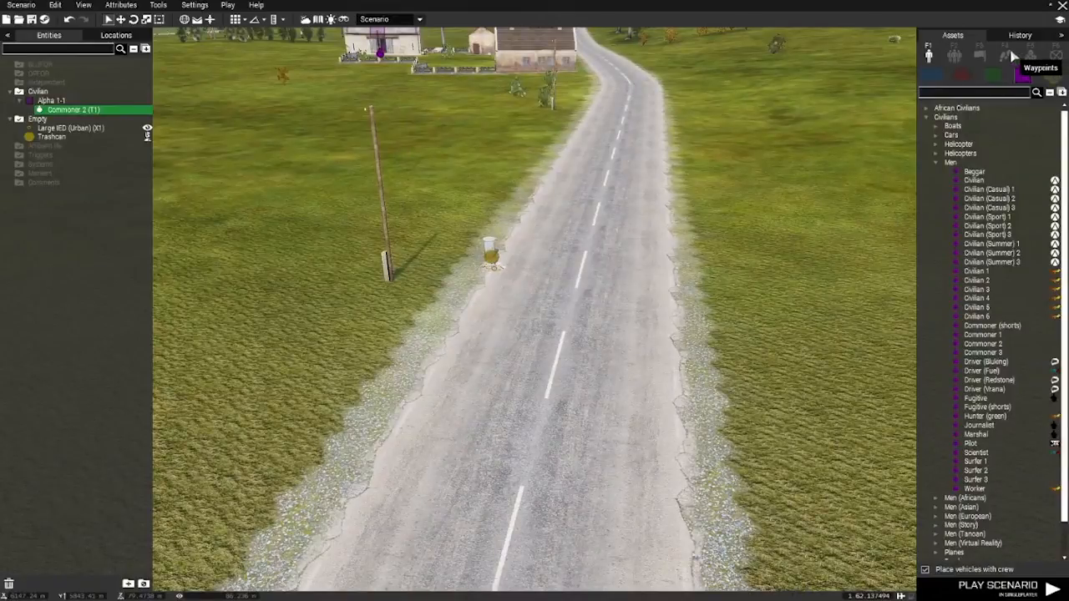
Set the trigger's activation to BLUFOR present
{"action": "left_click", "coordinate": [978, 55]}
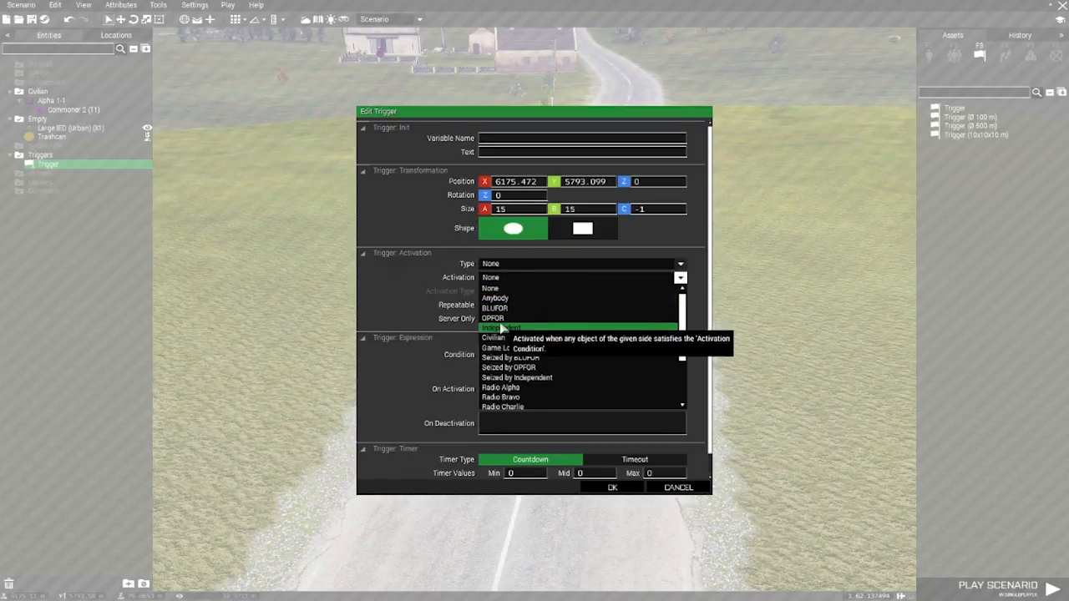
{"action": "left_click", "coordinate": [493, 307]}
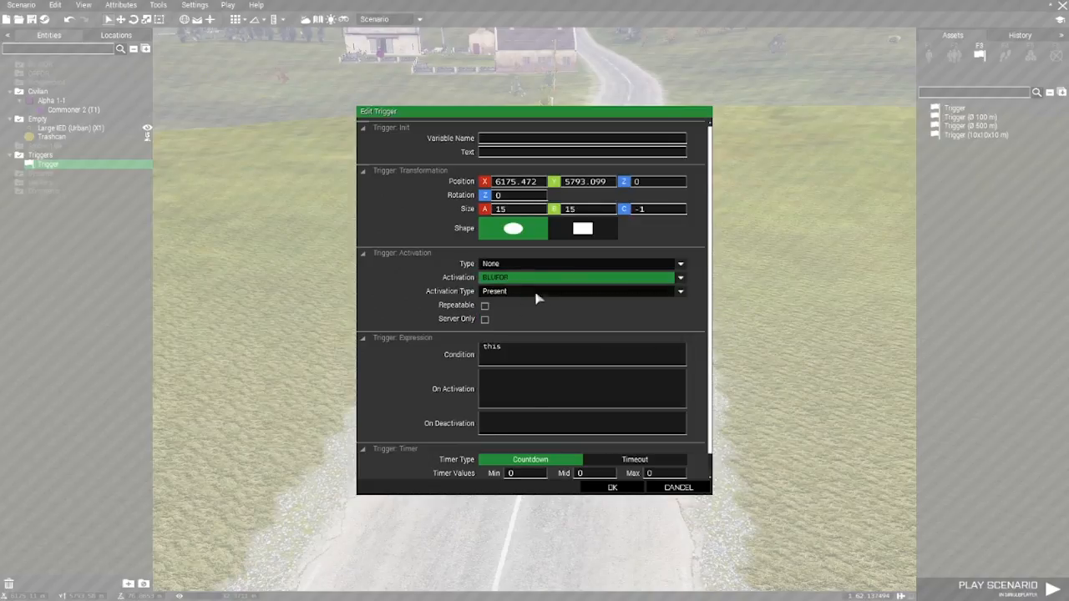
{"action": "mouse_move", "coordinate": [758, 238]}
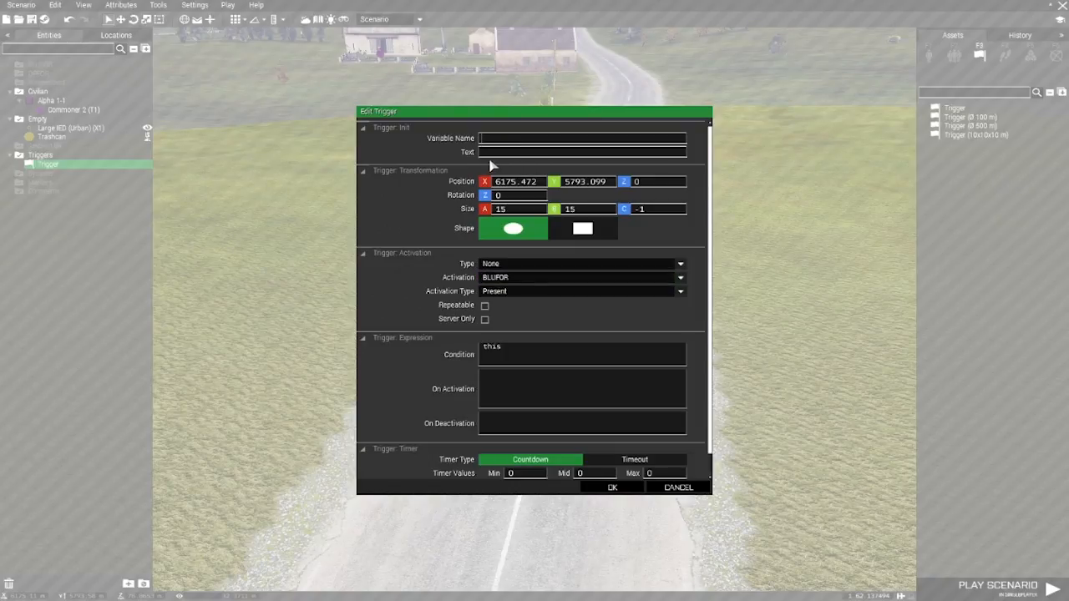
{"action": "mouse_move", "coordinate": [568, 340]}
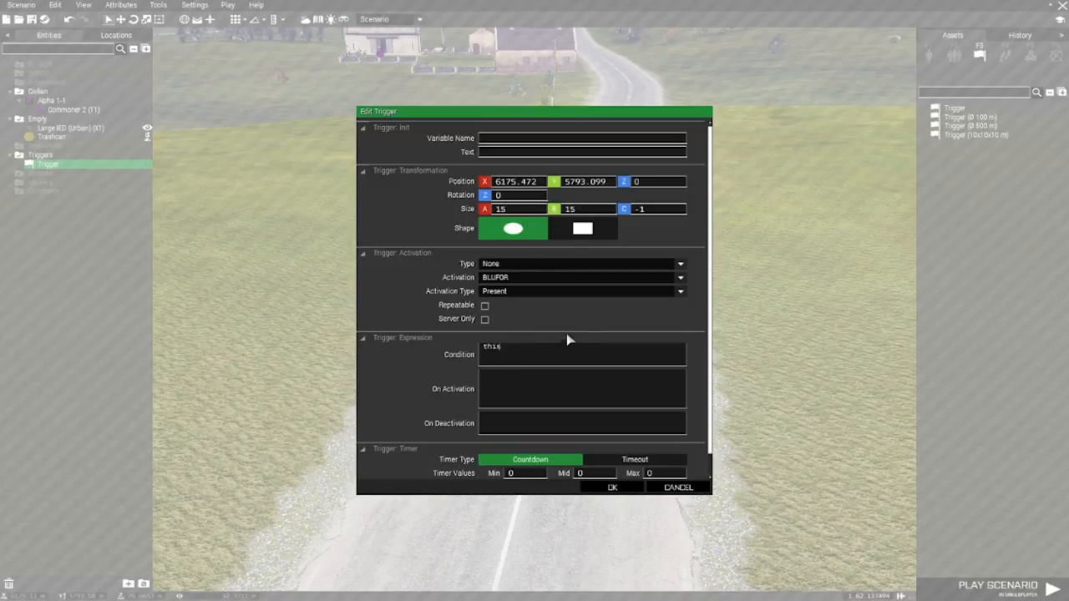
{"action": "mouse_move", "coordinate": [514, 354]}
{"action": "type", "text": " &"}
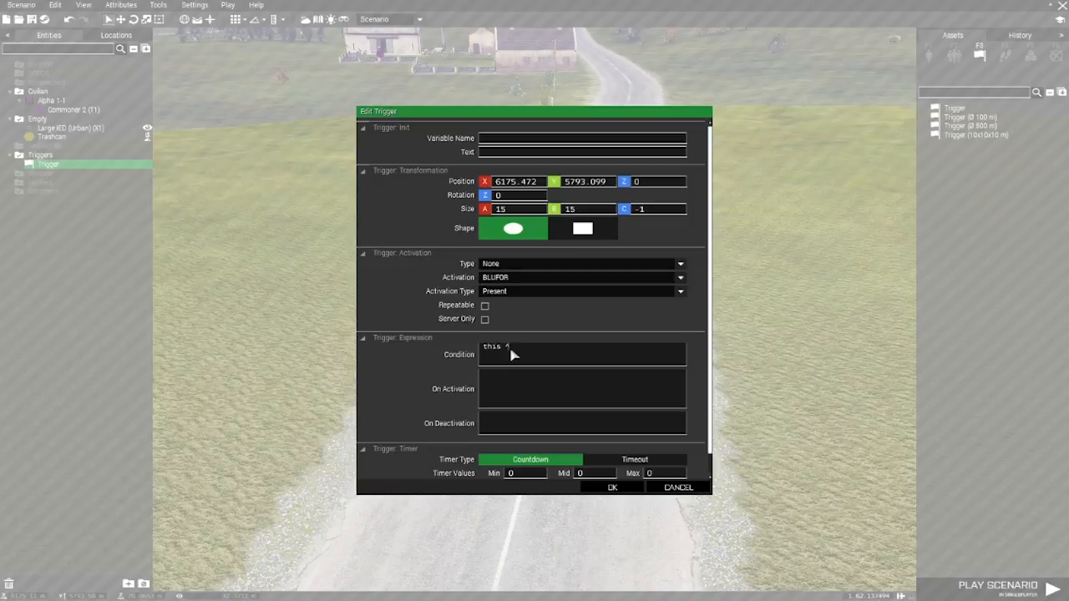
Set trigger Condition 'this && alive T1' and On Activation 'X1 setDamage 1'
{"action": "type", "text": "e"}
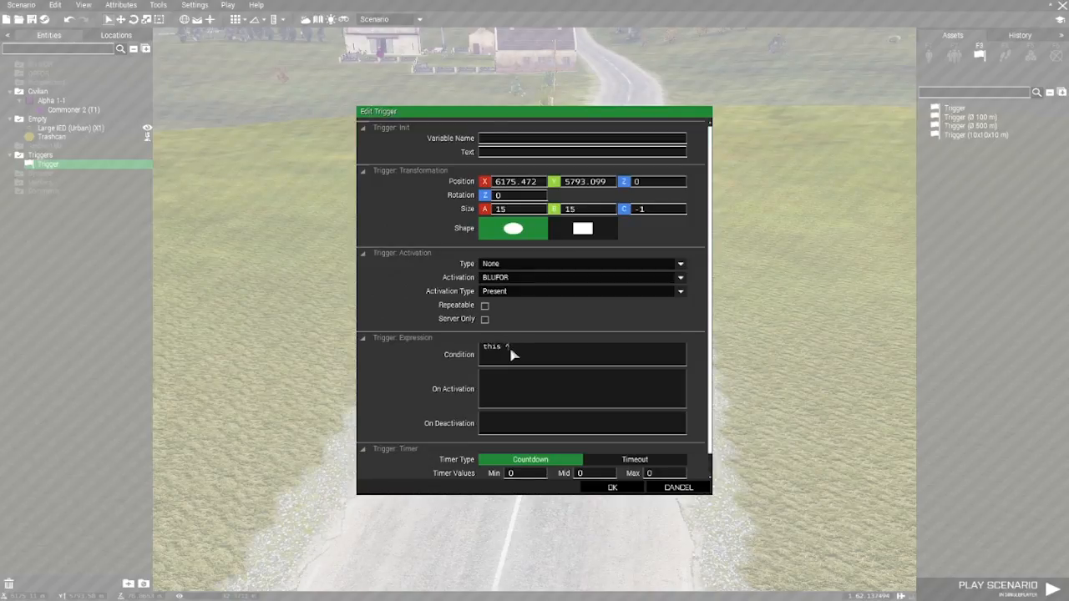
{"action": "type", "text": "&&"}
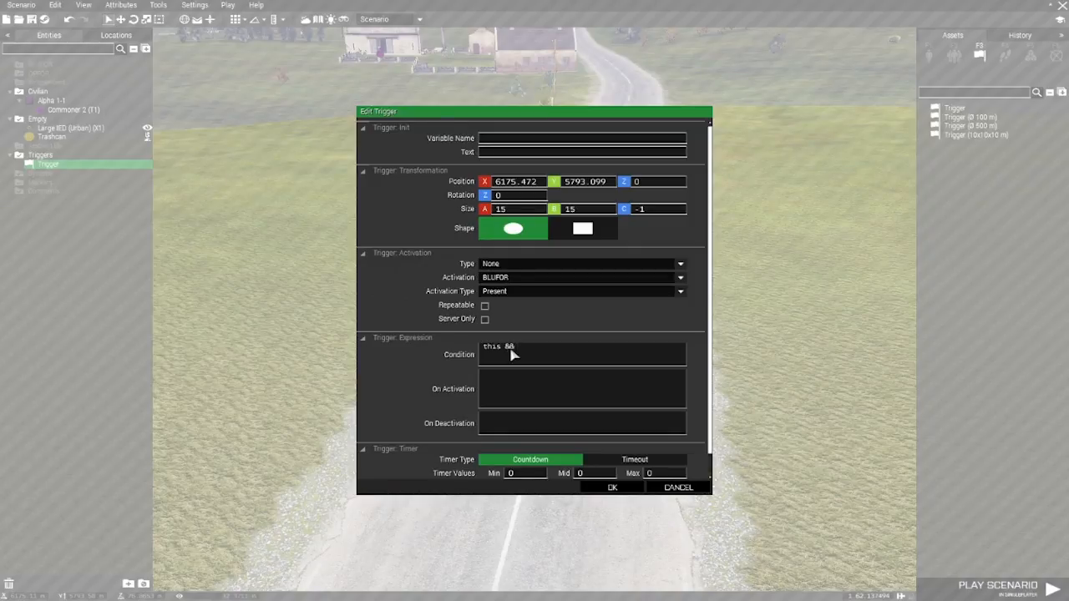
{"action": "type", "text": "alive"}
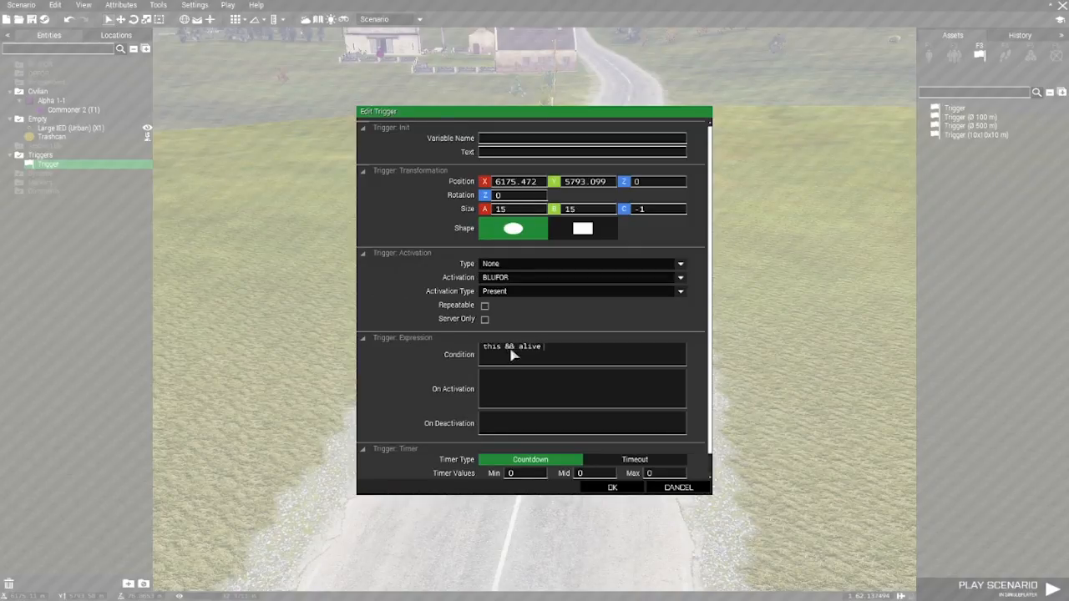
{"action": "type", "text": "T1"}
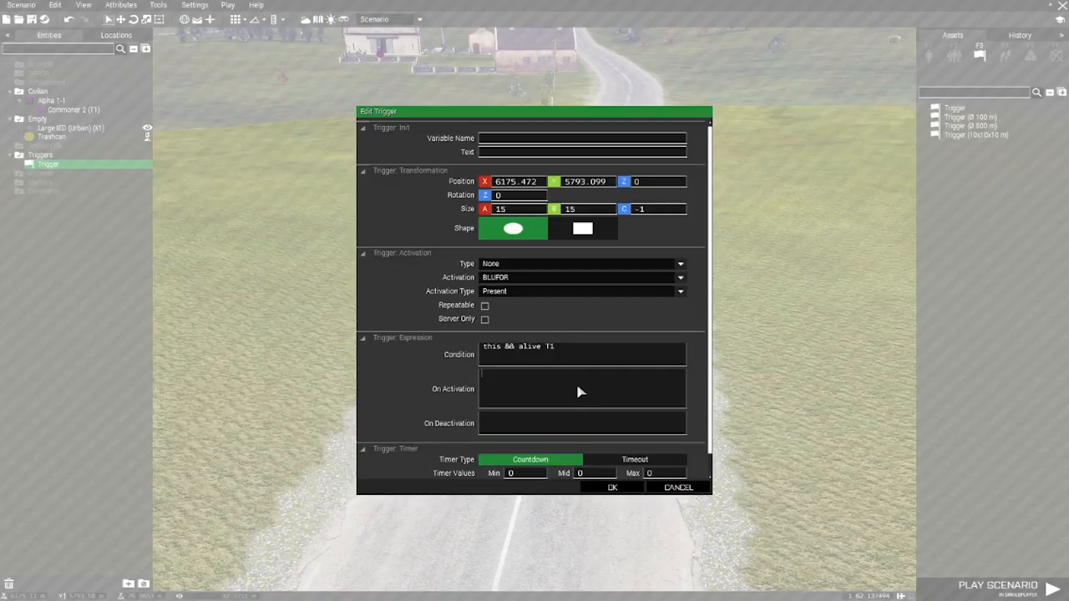
{"action": "type", "text": "se"}
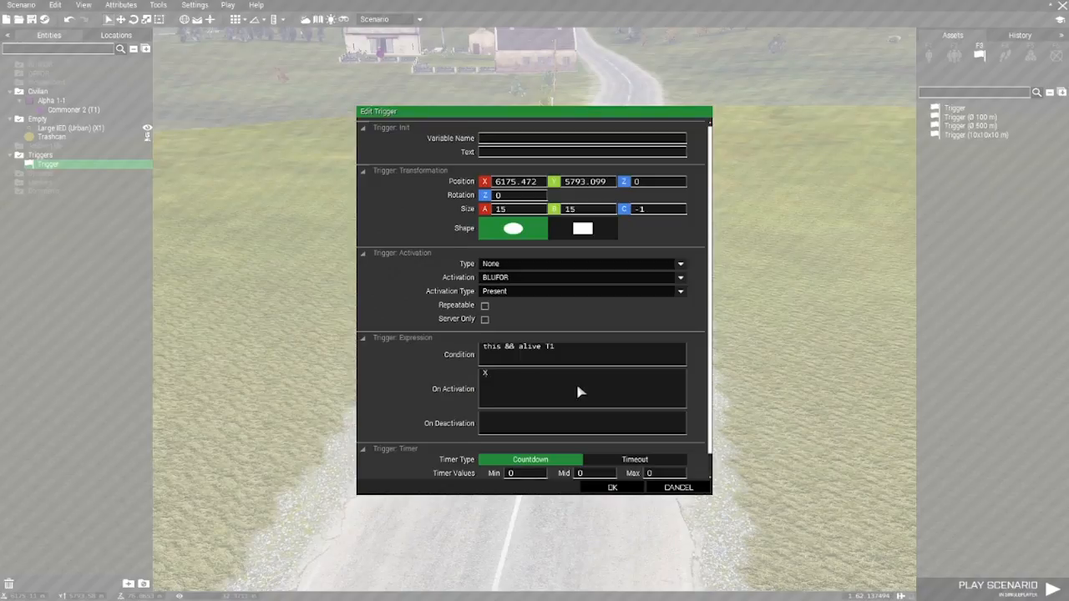
{"action": "type", "text": "X1 setDamage 1"}
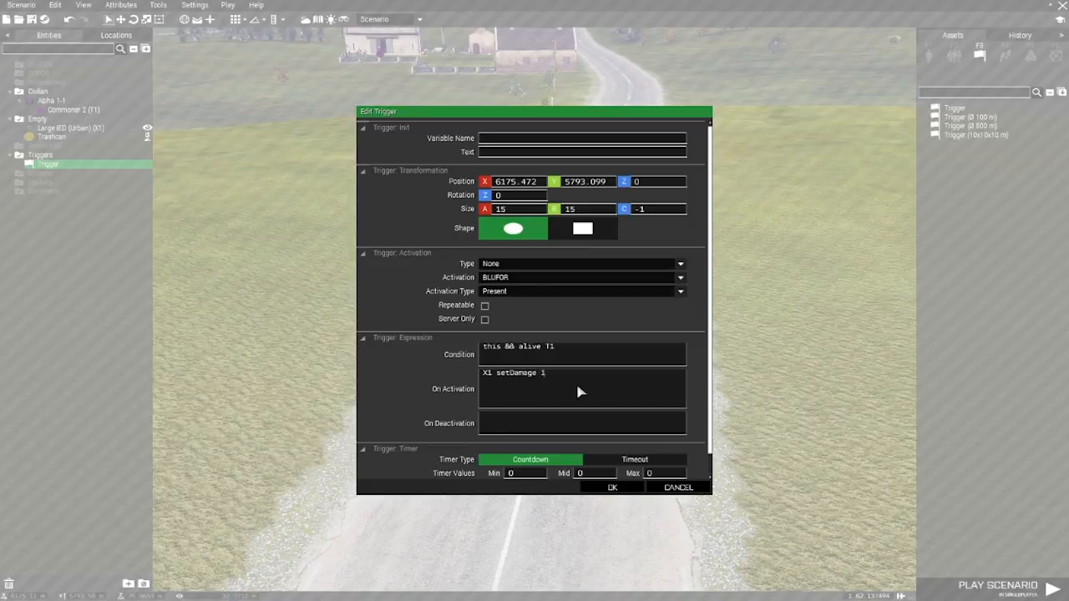
{"action": "left_click", "coordinate": [611, 486]}
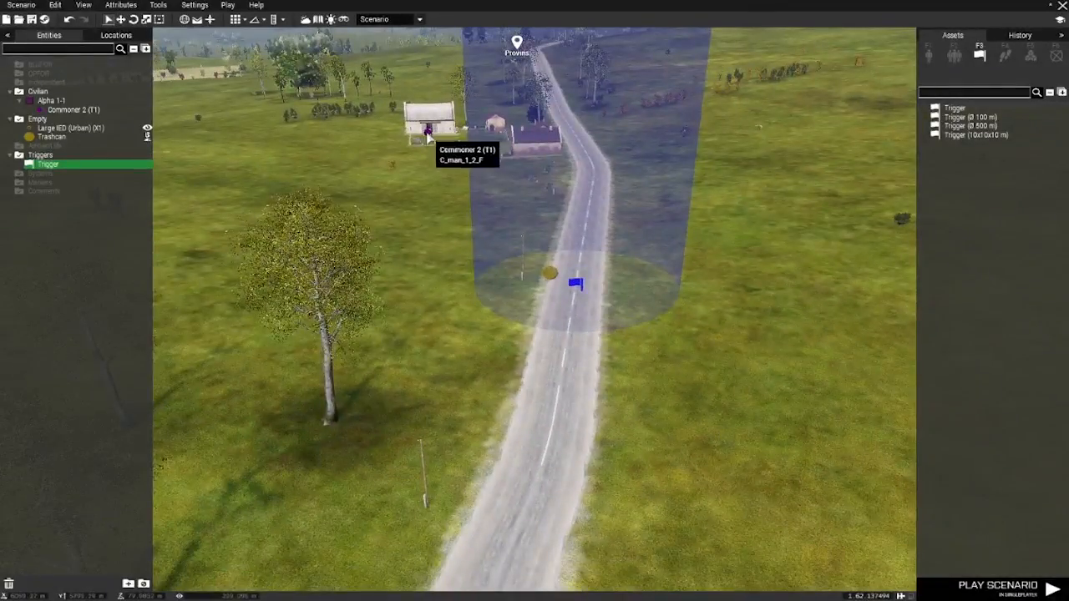
{"action": "mouse_move", "coordinate": [593, 287]}
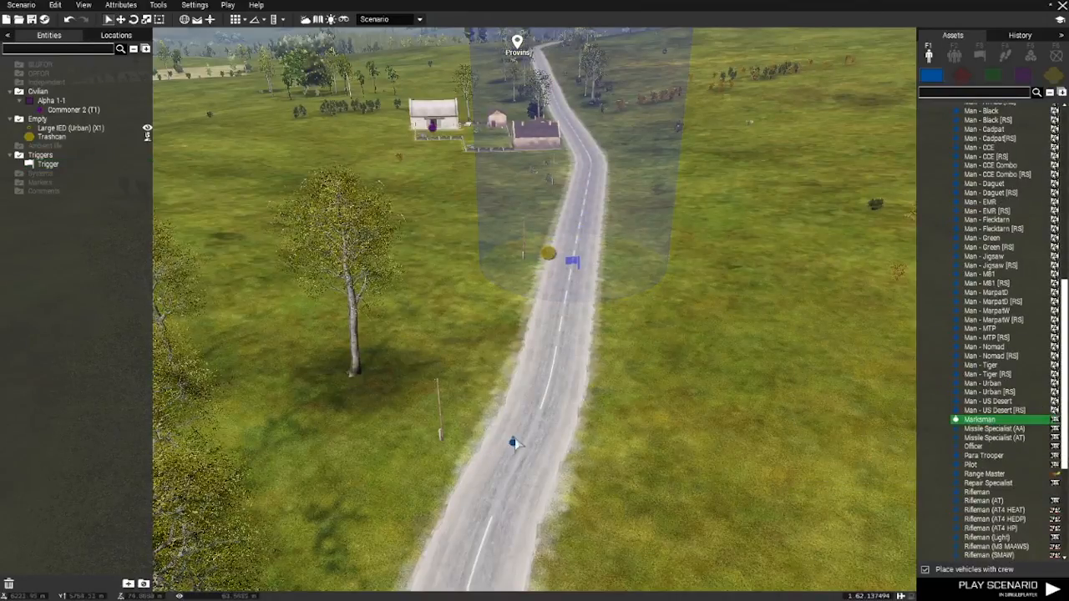
Place a BLUFOR Marksman on the road south of the IED
{"action": "left_click", "coordinate": [543, 359]}
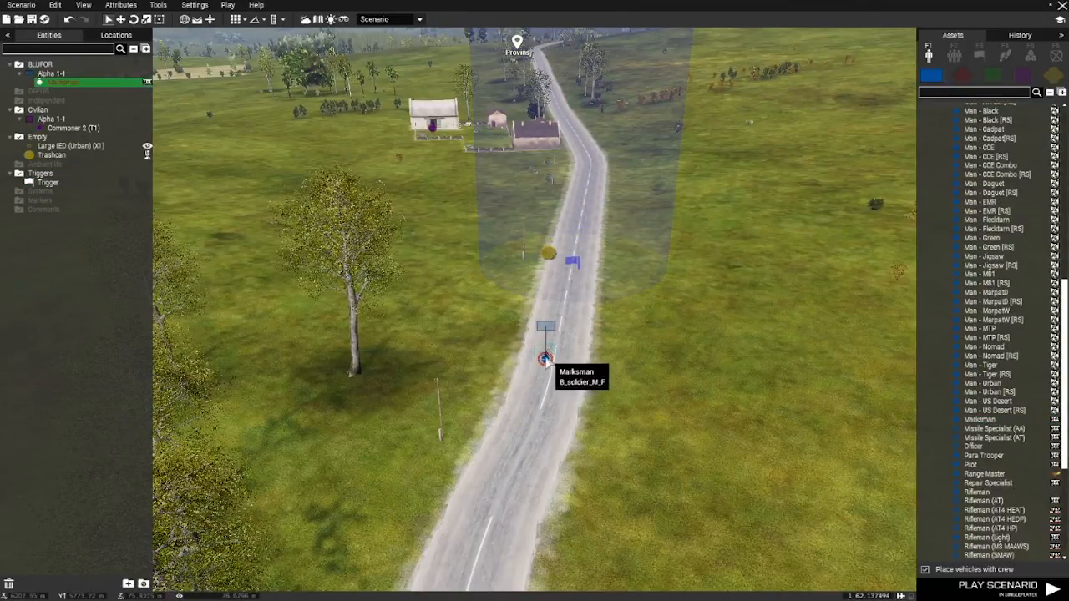
{"action": "left_click", "coordinate": [997, 585]}
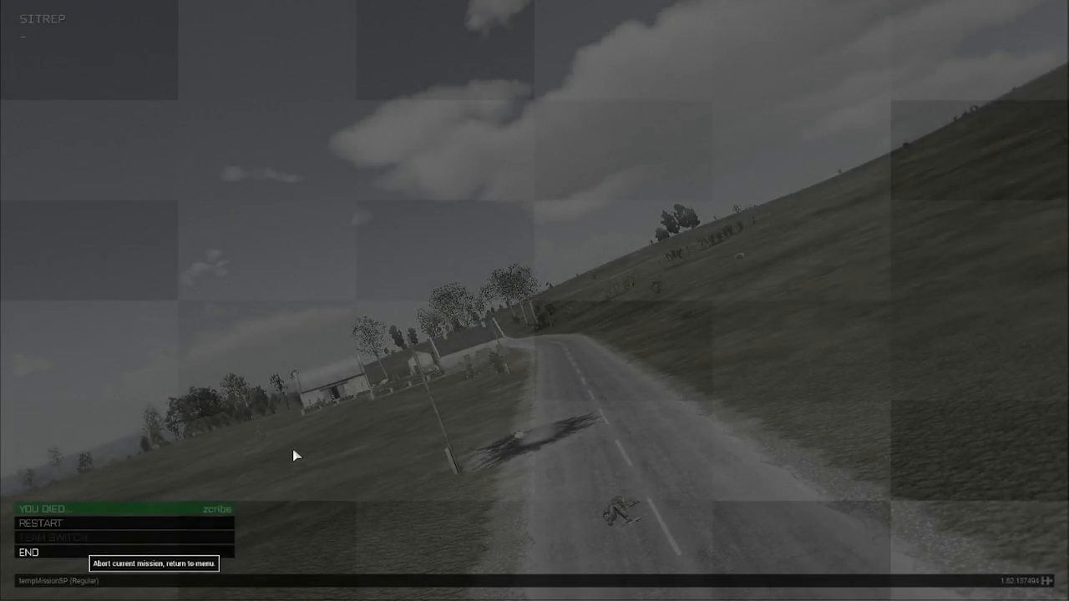
{"action": "mouse_move", "coordinate": [645, 359]}
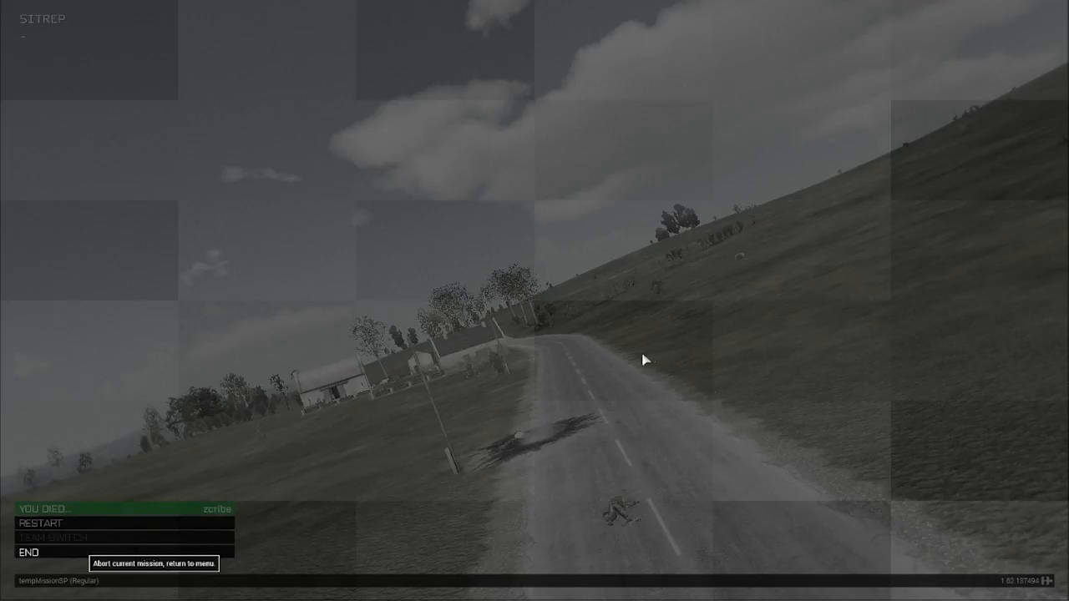
Restart the mission from the death screen after the IED blast
{"action": "left_click", "coordinate": [28, 552]}
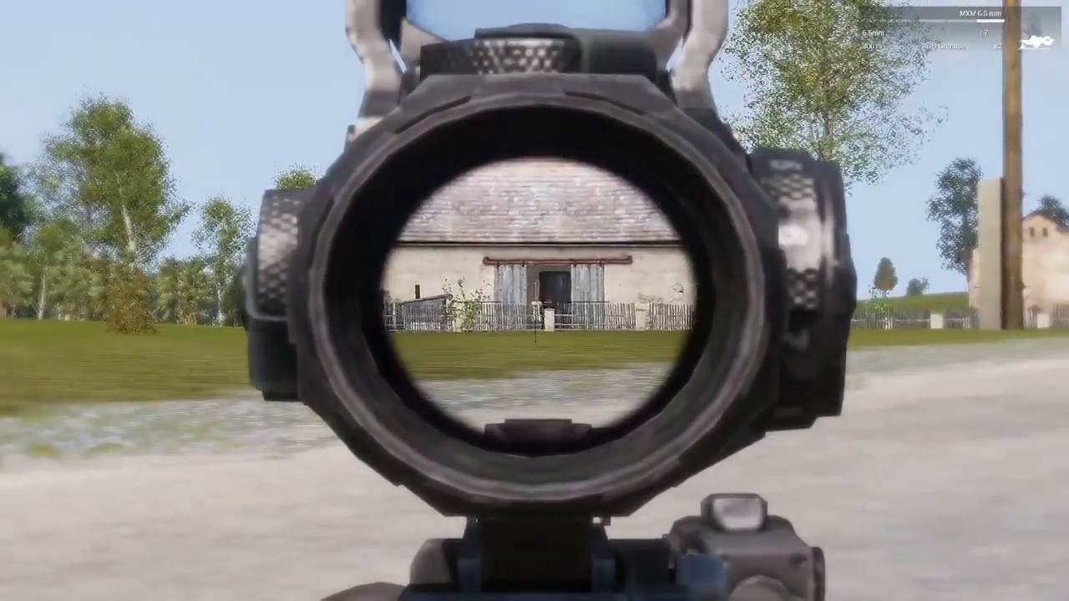
Lower the rifle scope and walk up the road toward the trashcan
{"action": "right_click", "coordinate": [534, 300]}
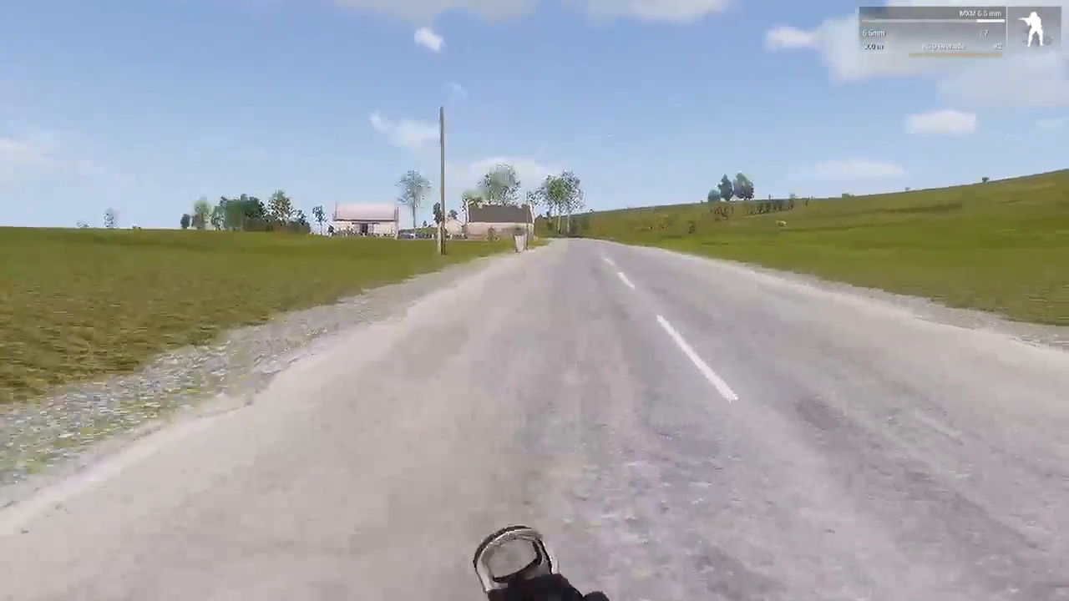
{"action": "key", "text": "w"}
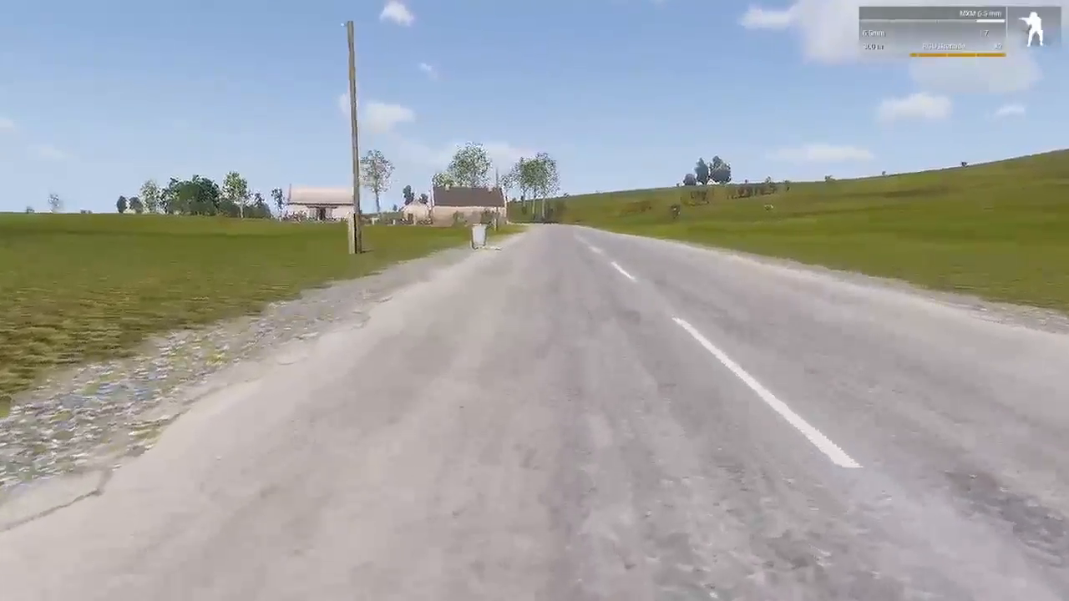
{"action": "key", "text": "w"}
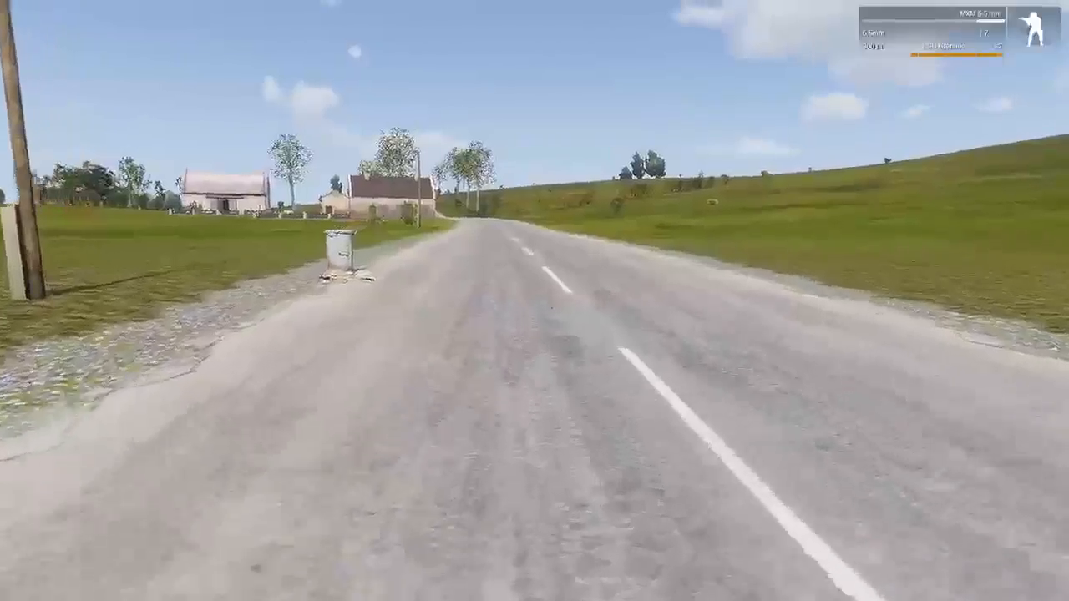